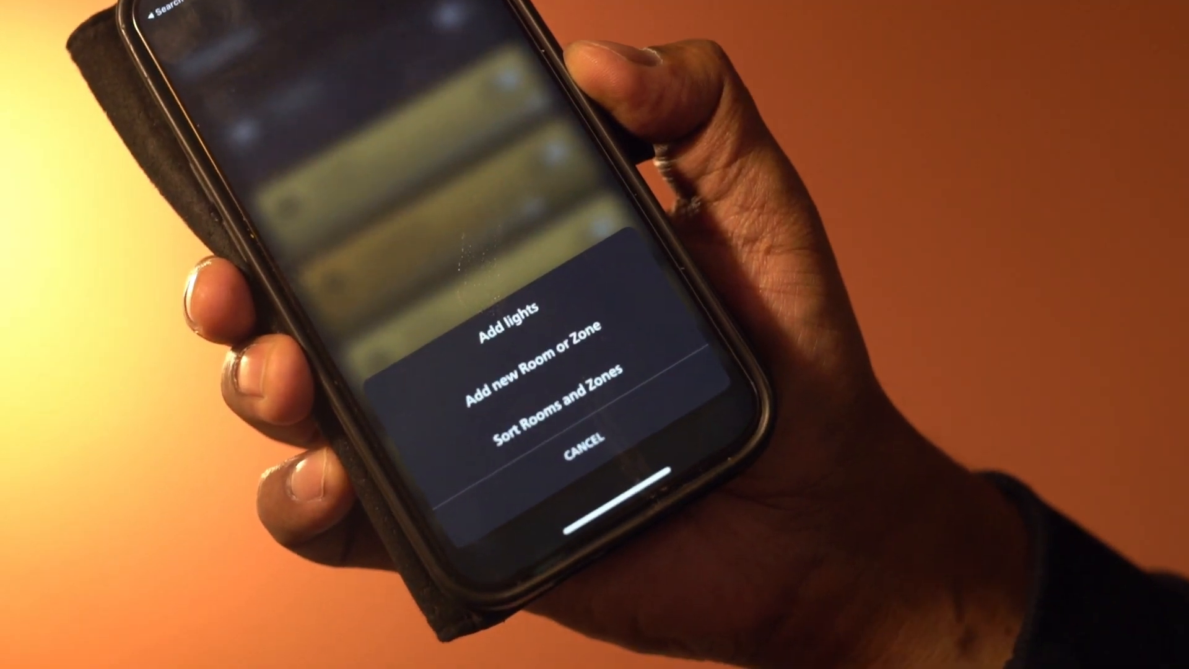
Begin adding a new light from the Hue home screen
click(512, 320)
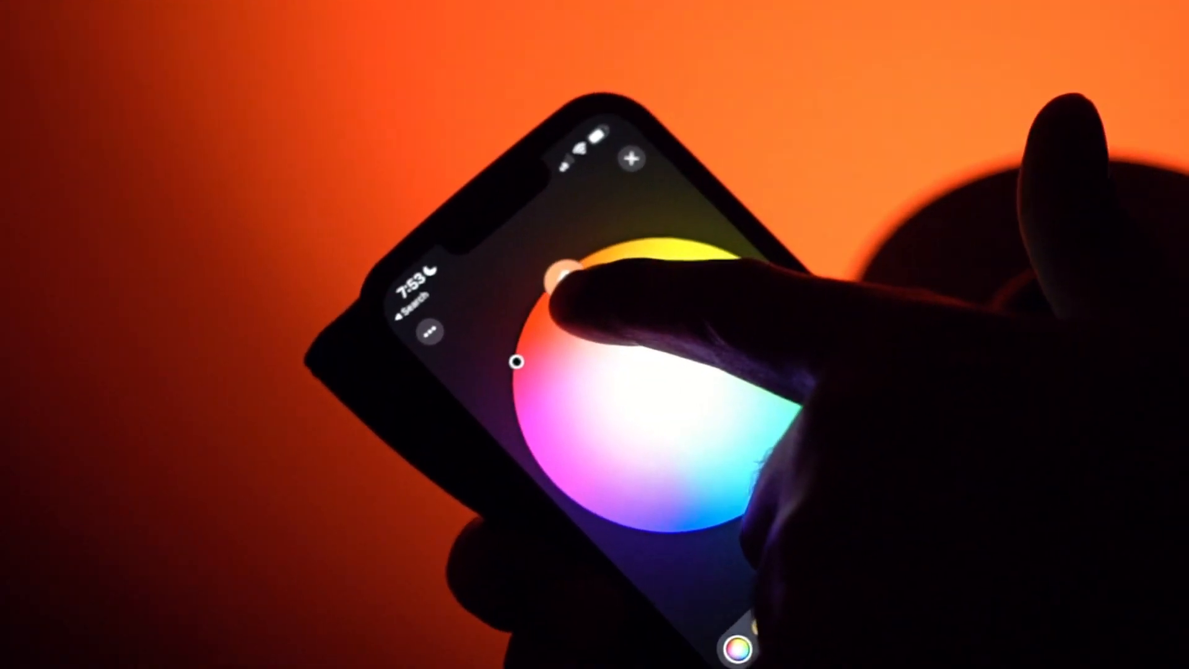
Drag the colour marker through cool white, then set the light to a deep red
drag(561, 281, 583, 470)
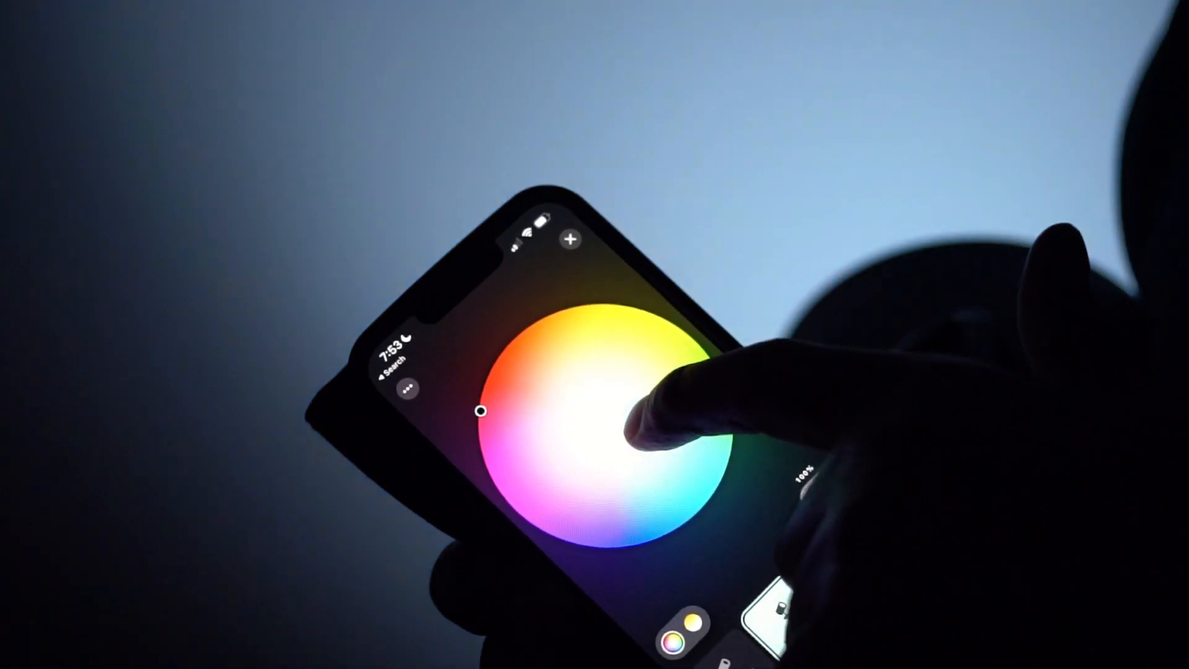
click(644, 425)
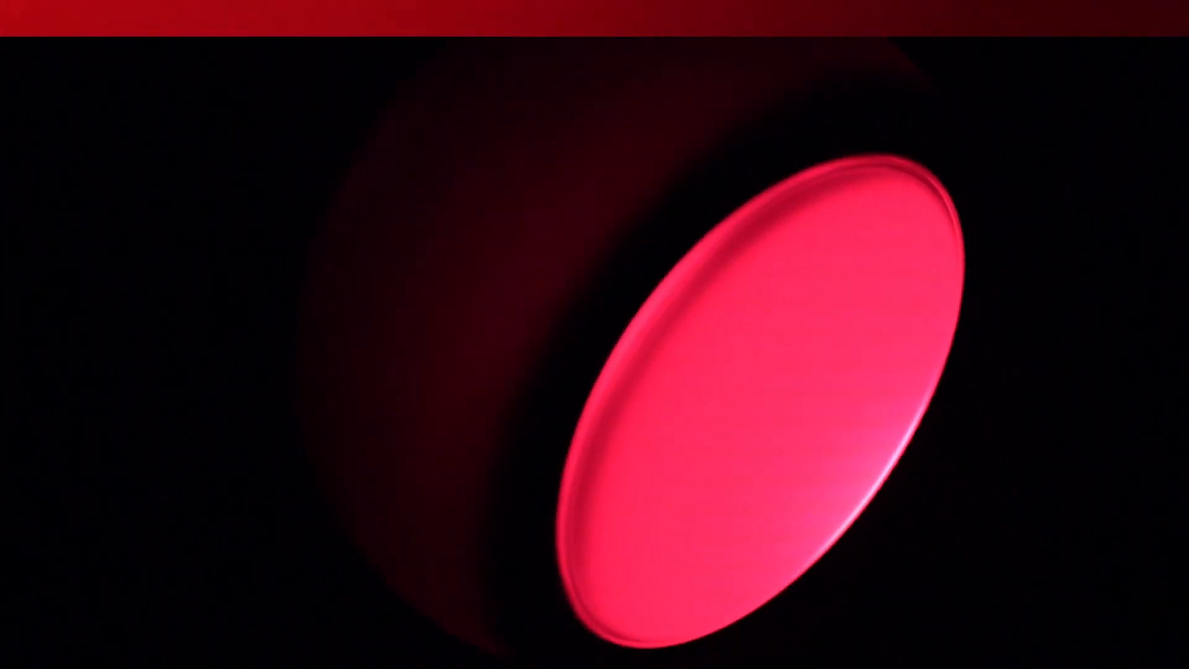